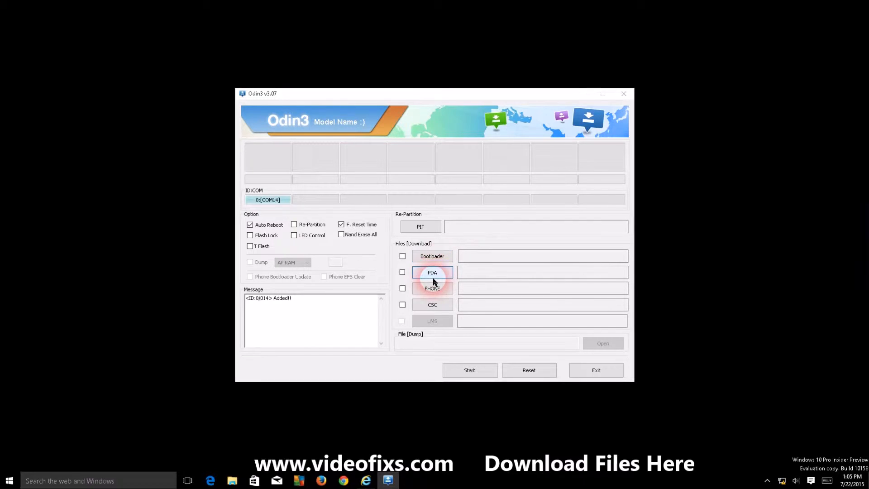
Load philz_touch_6.07.9-d2att.tar.md5 from the t999v folder into the PDA slot
left_click(432, 272)
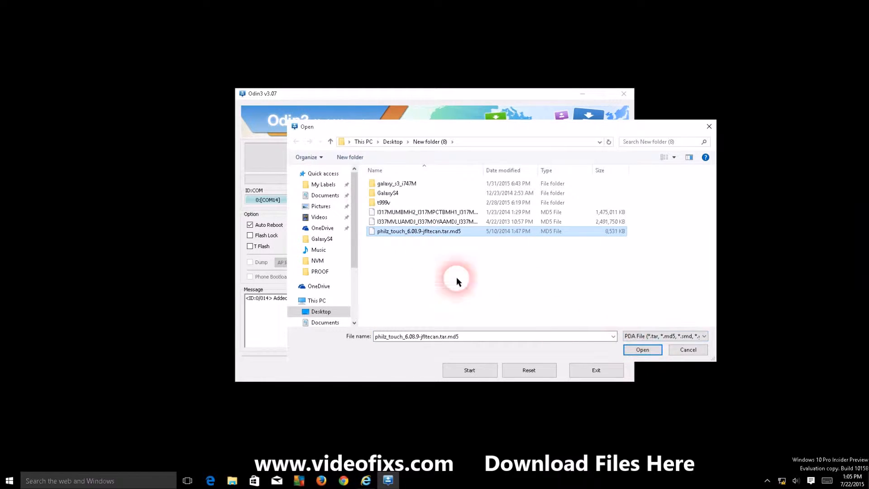
double_click(383, 202)
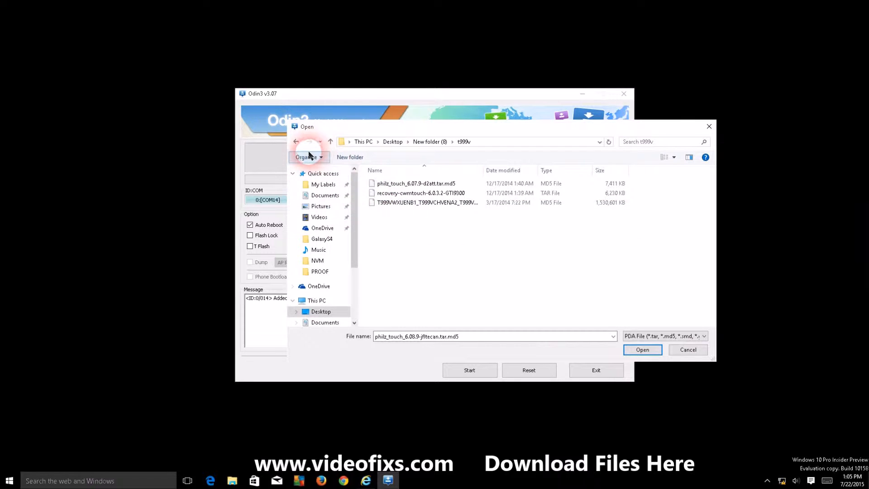
left_click(415, 183)
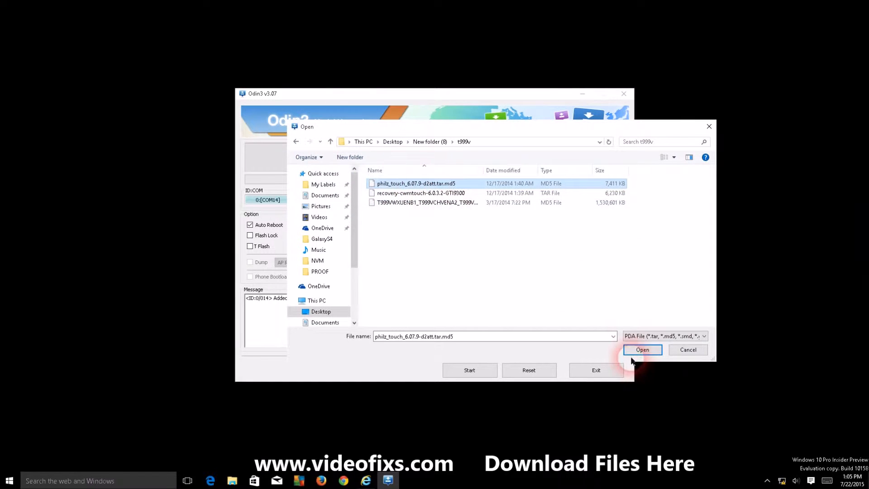
left_click(642, 349)
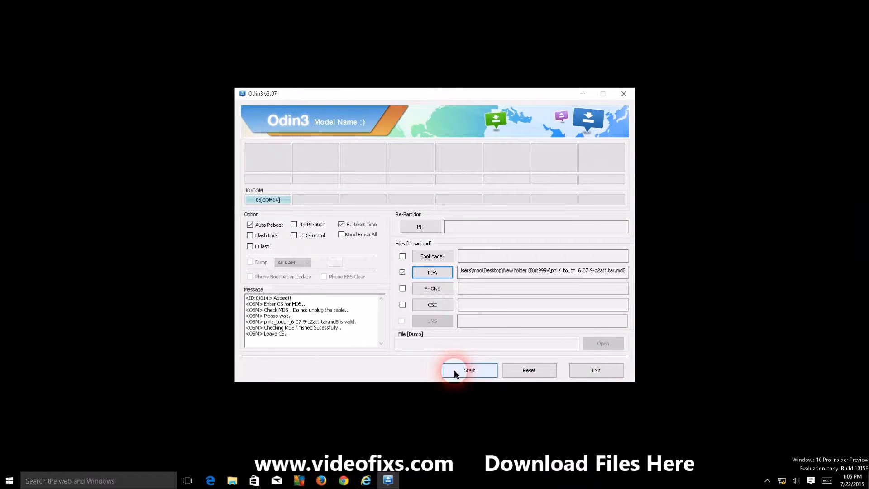
Start flashing the Philz Touch recovery file to the connected Galaxy S4
left_click(468, 371)
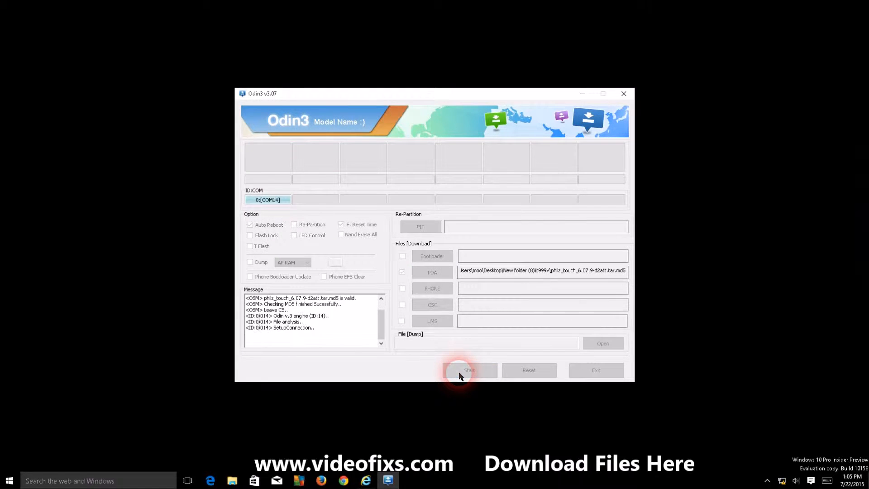
left_click(469, 369)
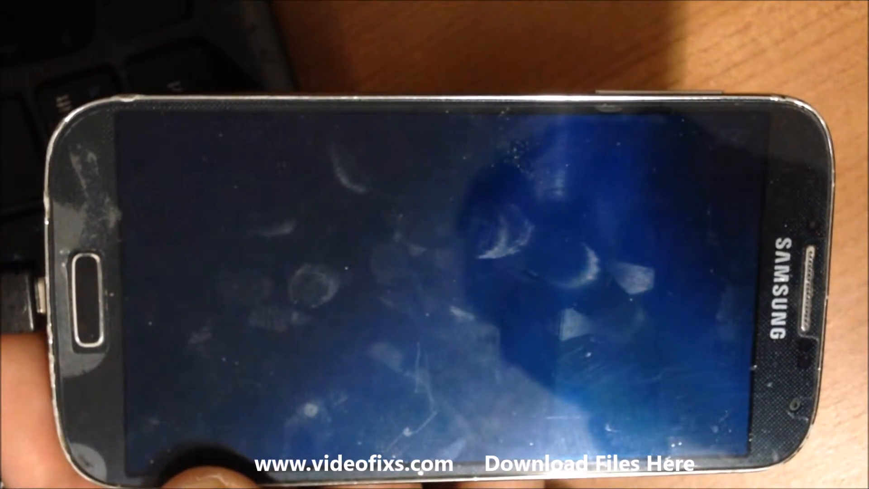
Click Start again while Odin writes the recovery image to NAND
left_click(468, 370)
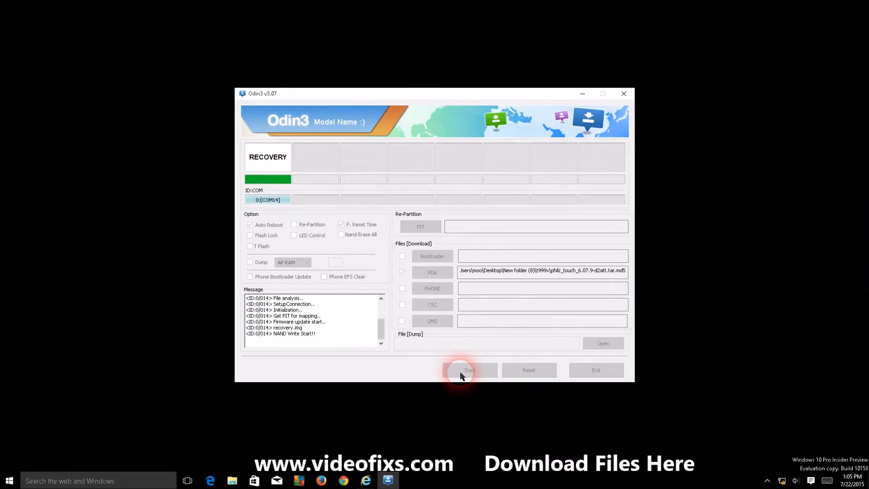
left_click(468, 370)
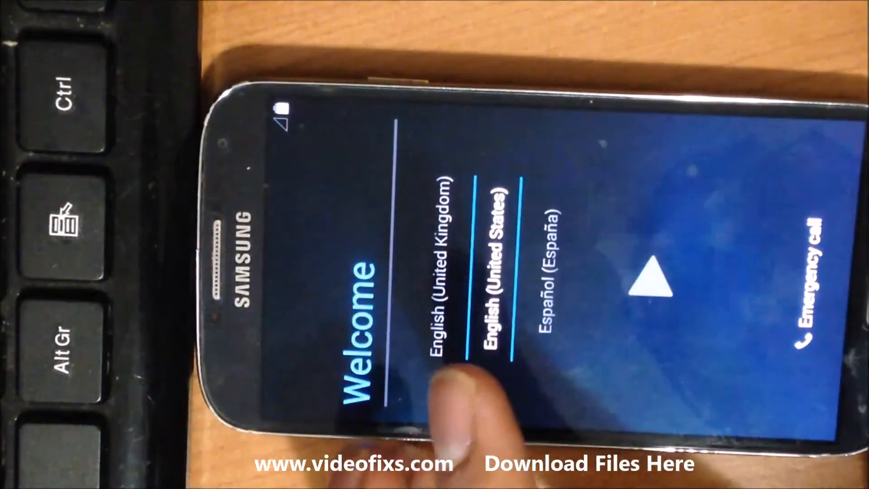
Choose the setup language and accept Google & location settings to continue
left_click(496, 260)
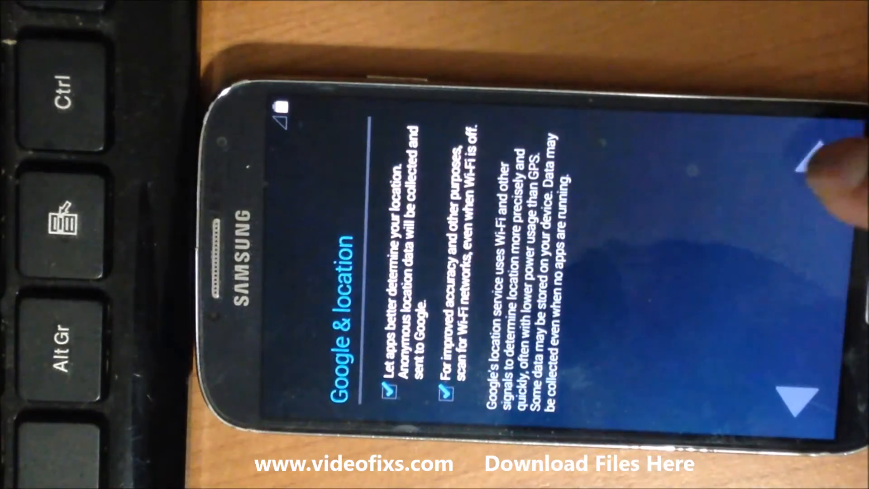
left_click(802, 164)
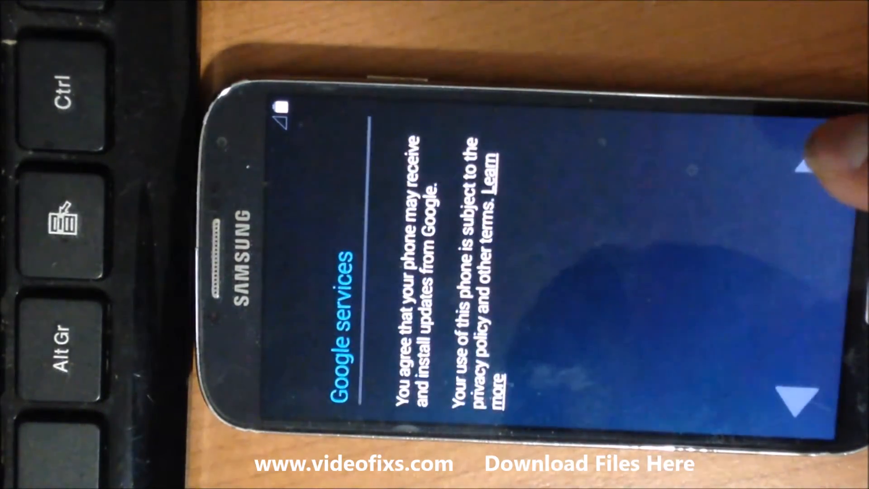